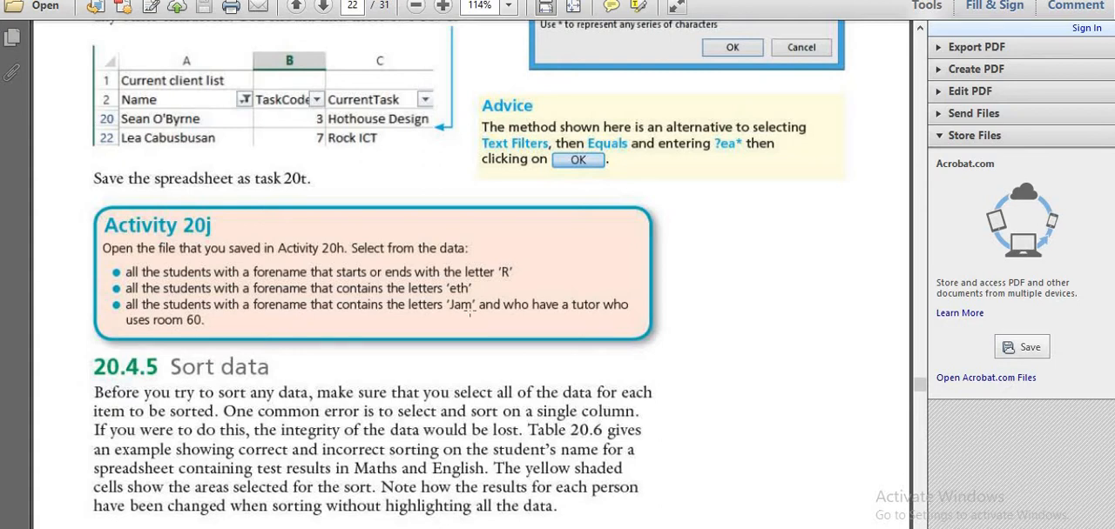
mouse_move(158, 190)
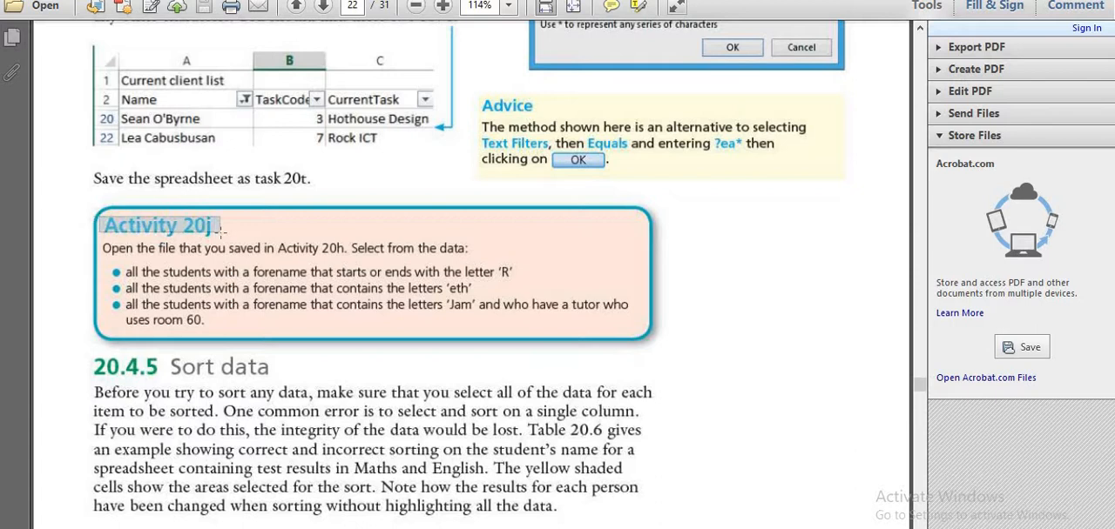
Clear the old filter and filter Forename to names beginning with R or ending with r.
double_click(159, 225)
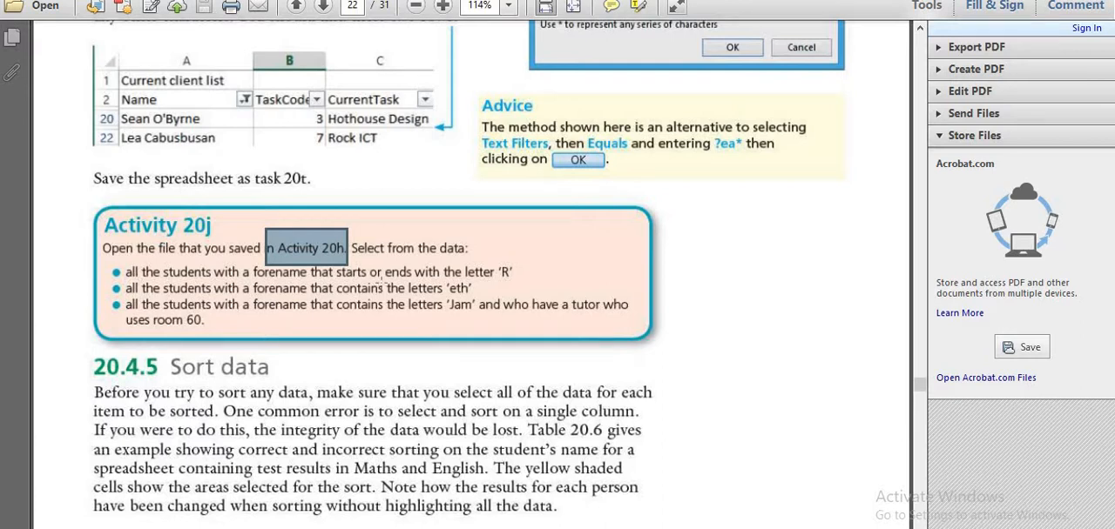
mouse_move(572, 267)
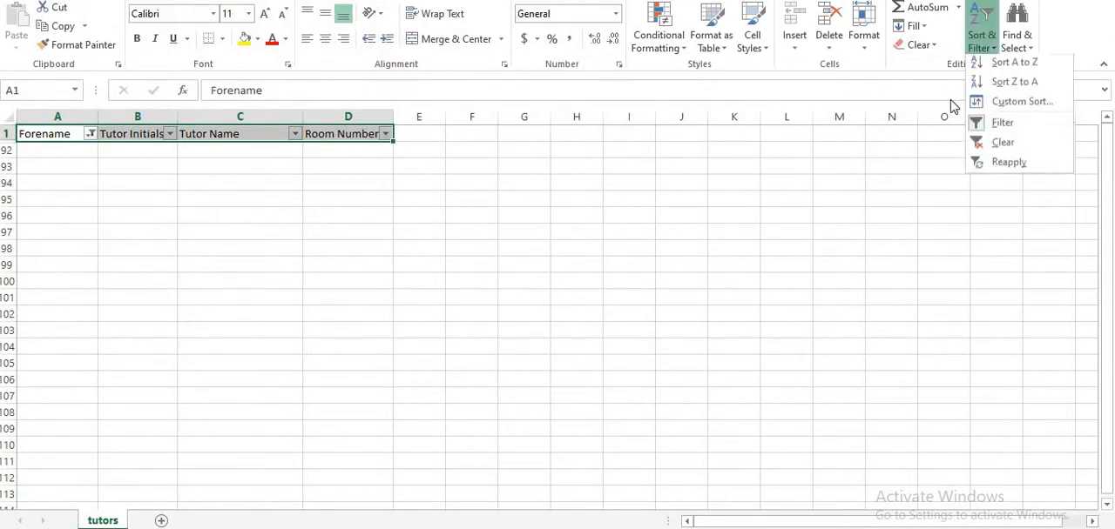
left_click(1014, 62)
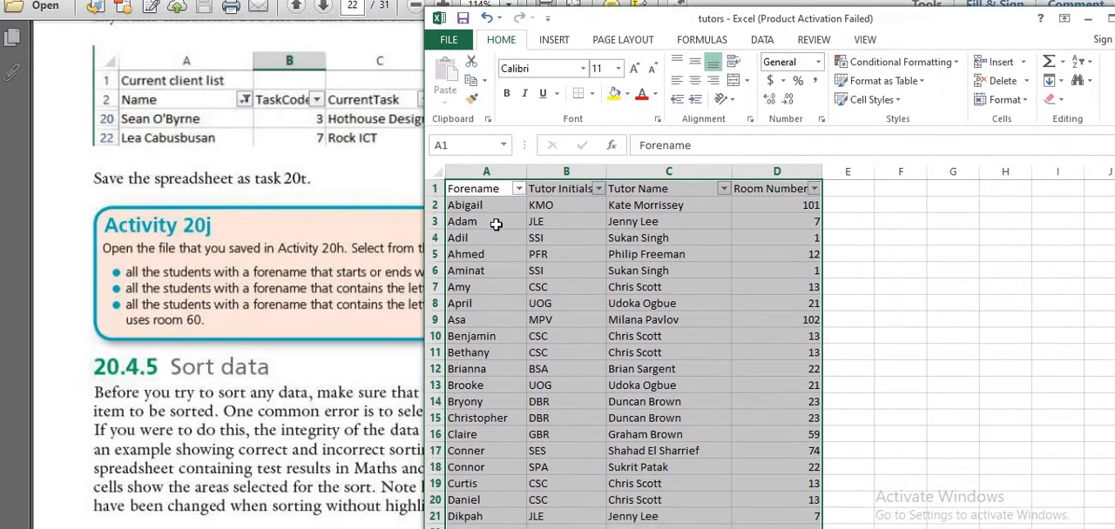
left_click(517, 188)
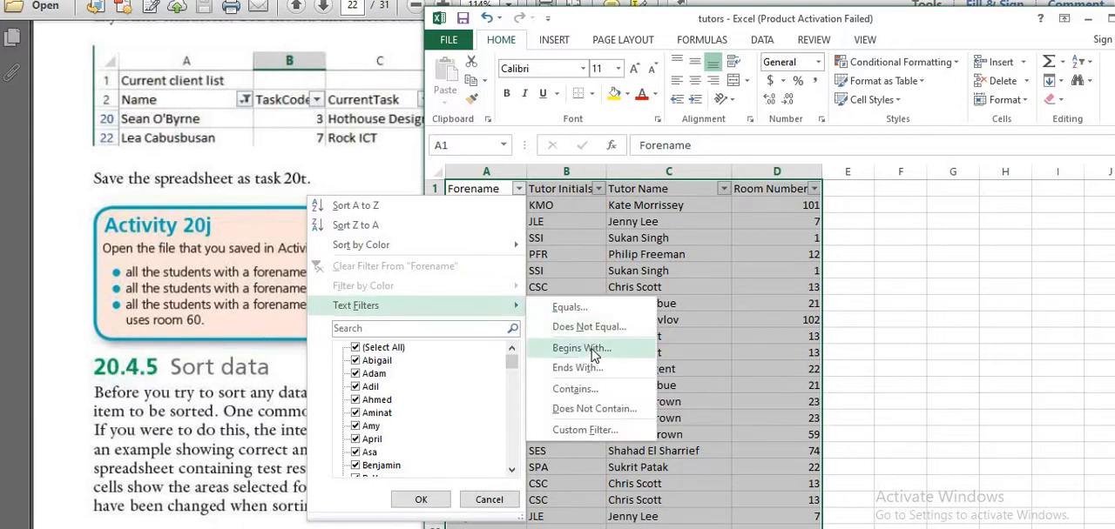
left_click(581, 348)
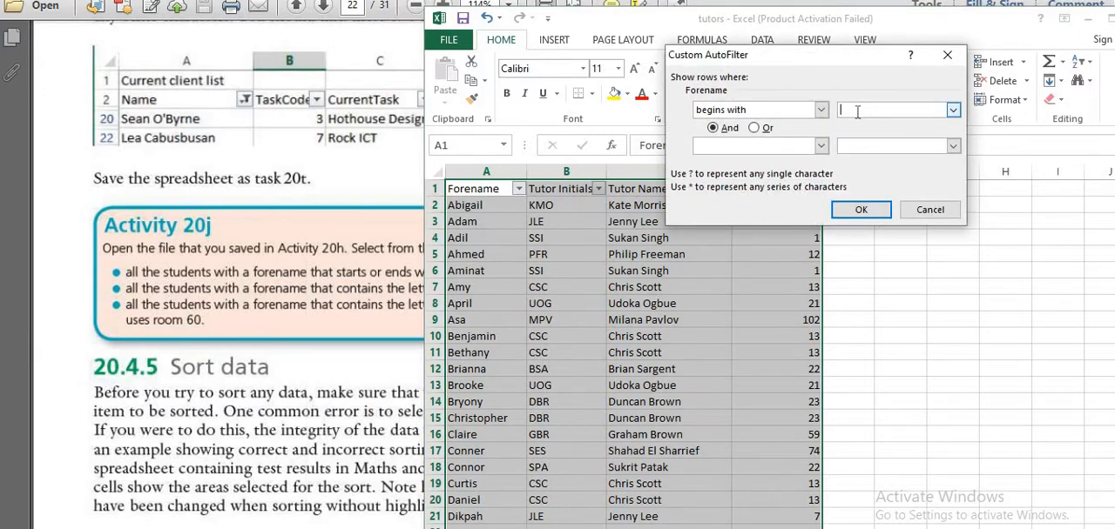
type("r")
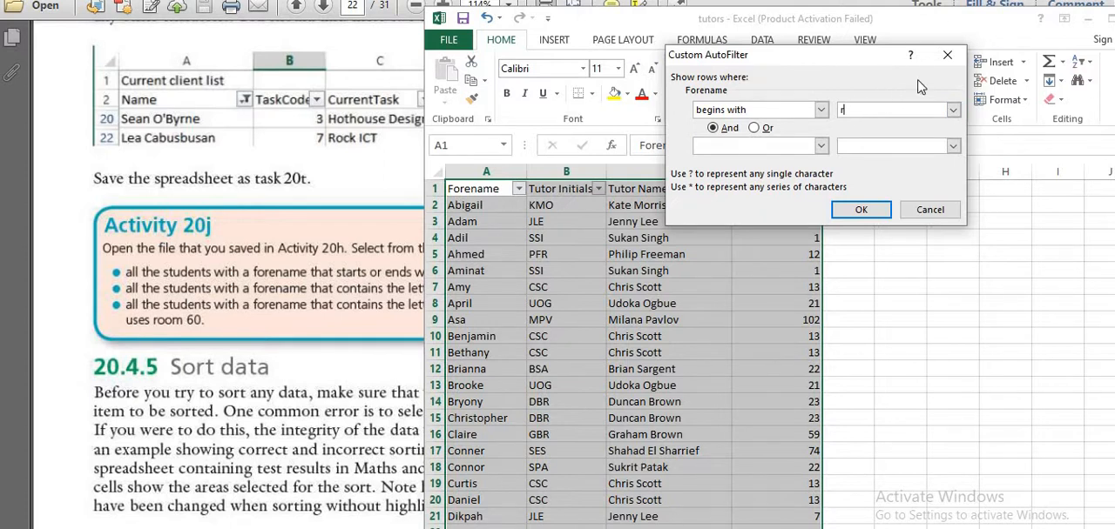
type("R")
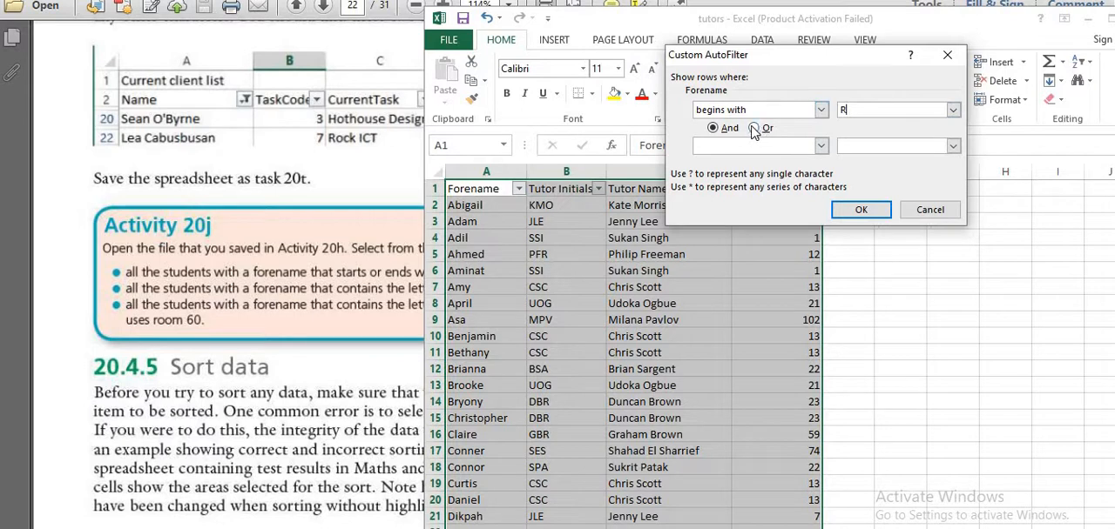
left_click(818, 146)
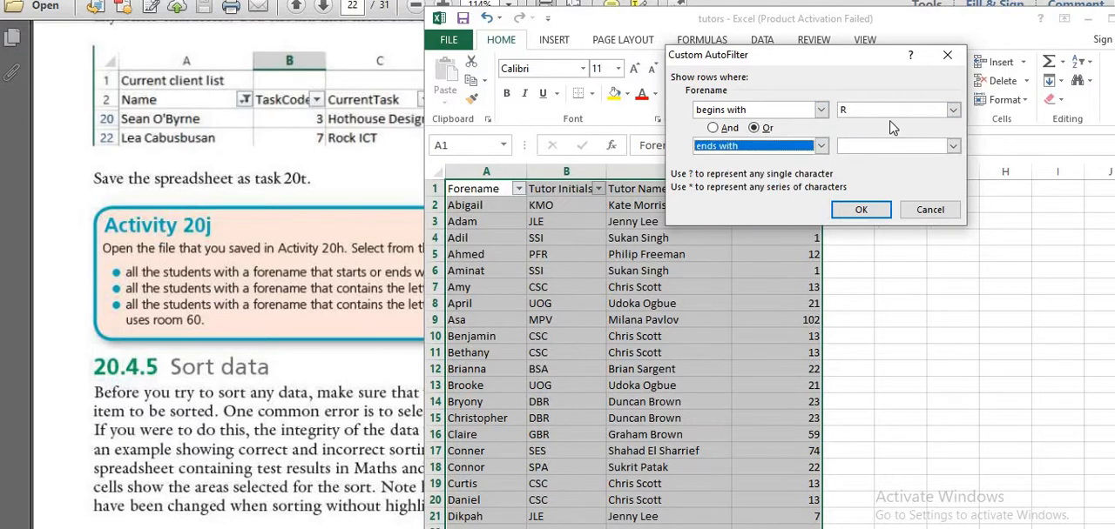
mouse_move(873, 173)
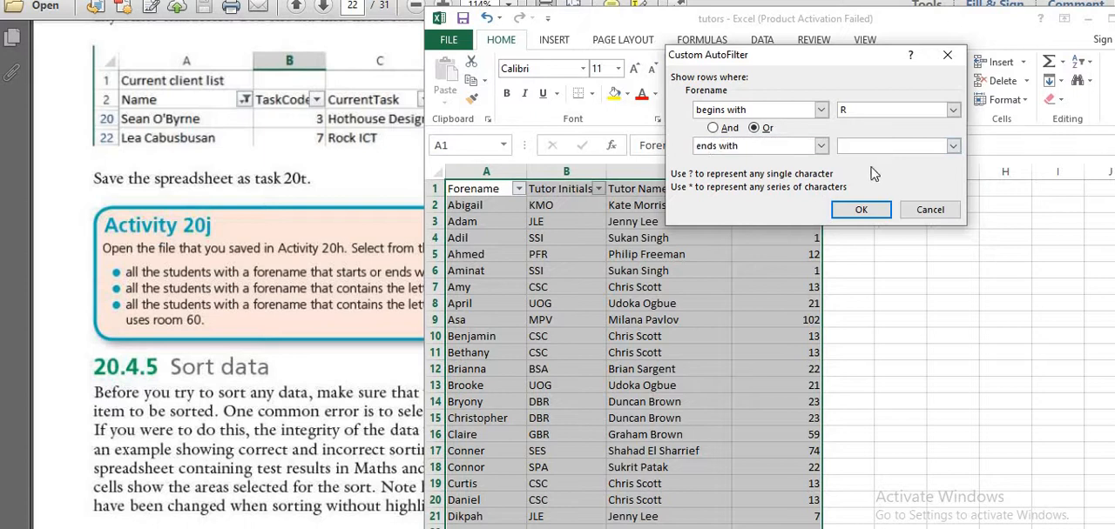
left_click(860, 209)
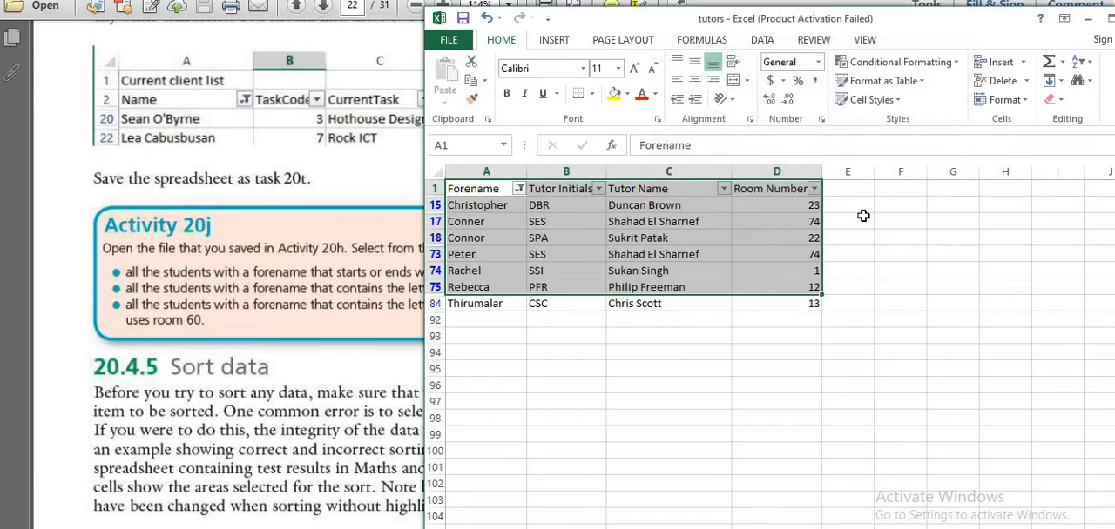
left_click(566, 335)
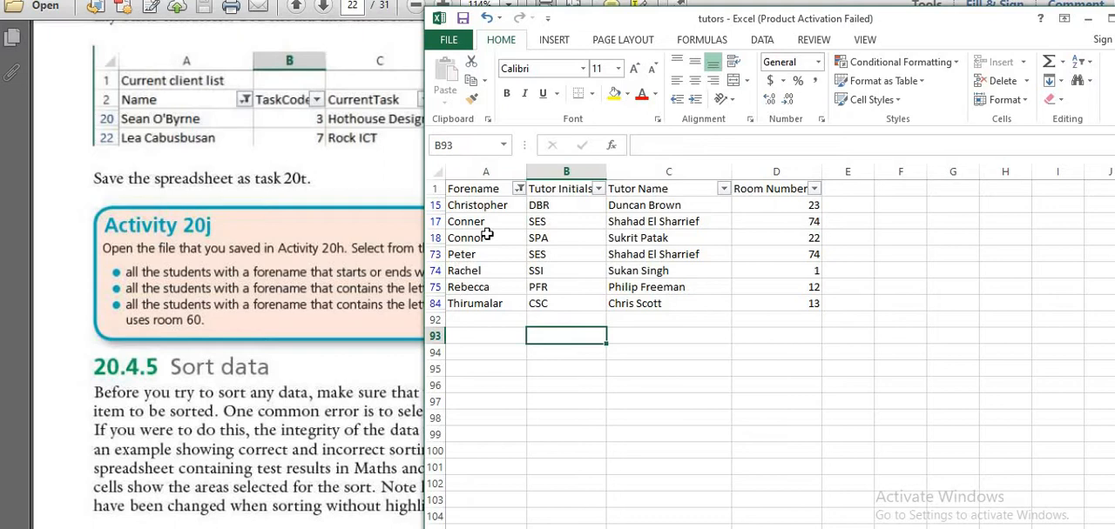
mouse_move(593, 384)
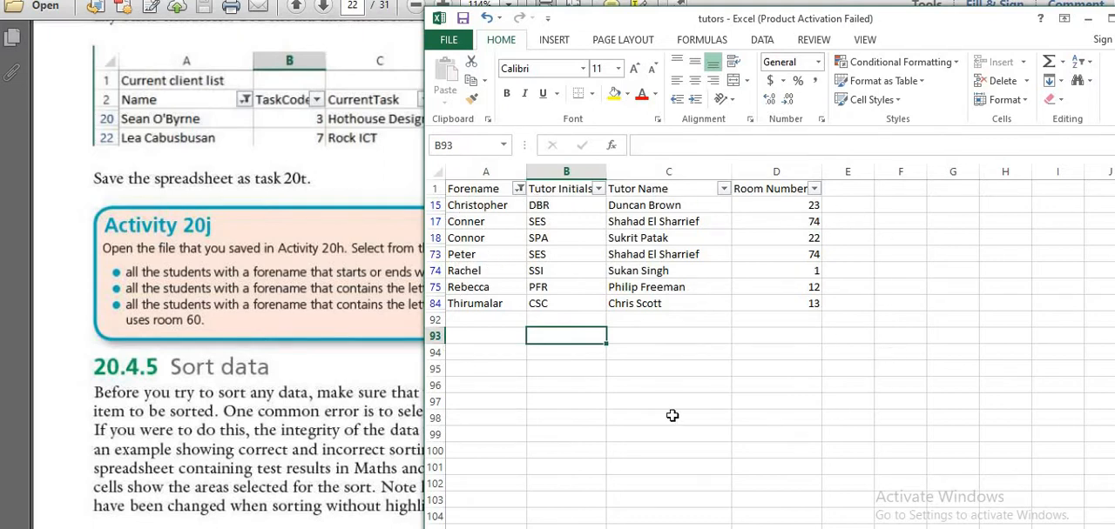
mouse_move(266, 333)
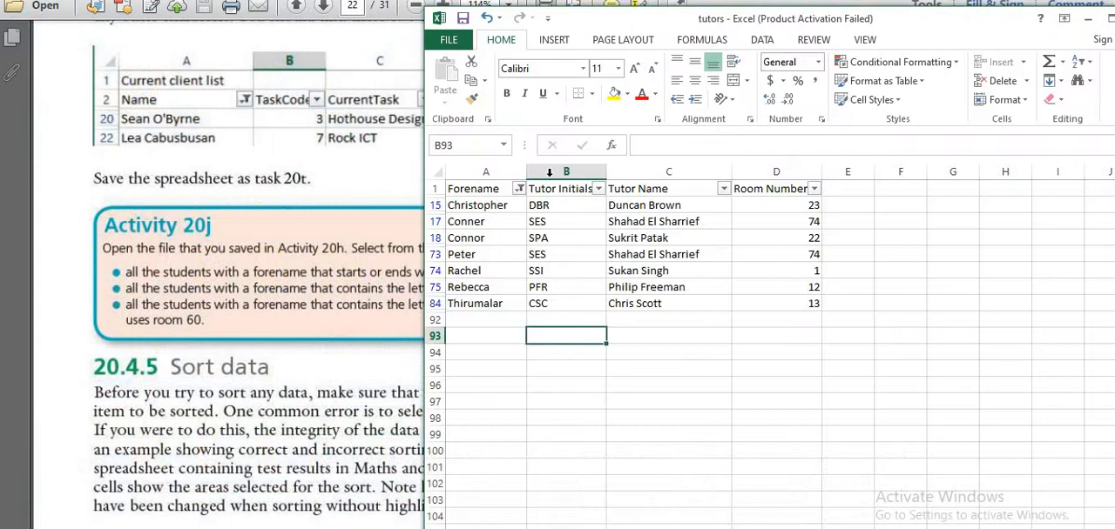
Replace the R filter with a Forename 'contains eth' filter and select Bethany's row.
left_click(544, 189)
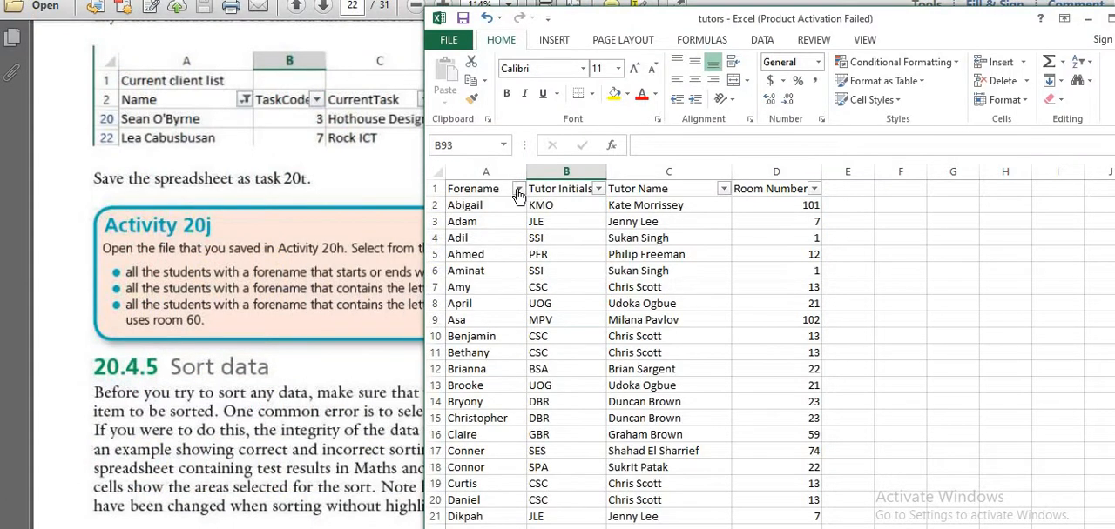
left_click(519, 188)
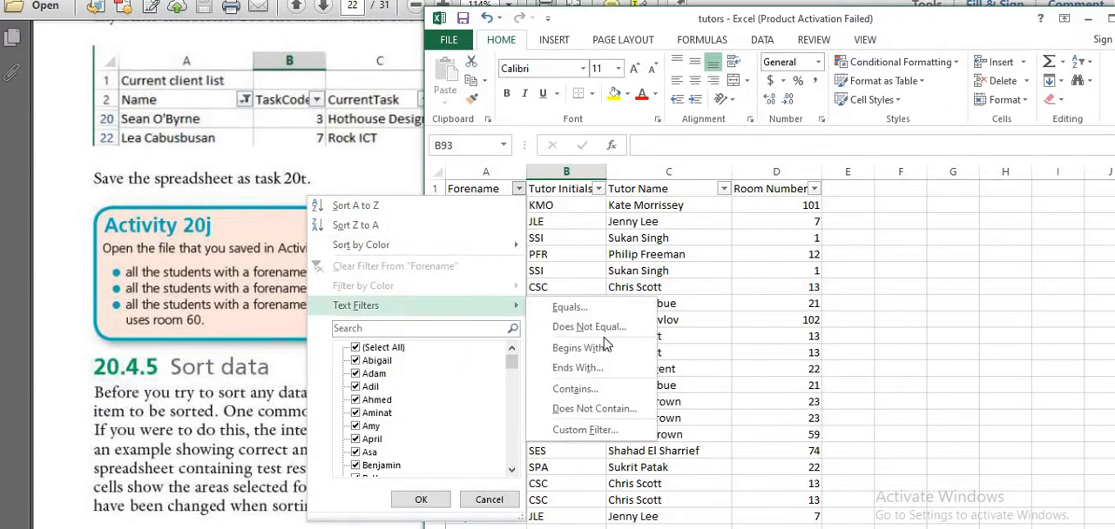
left_click(585, 429)
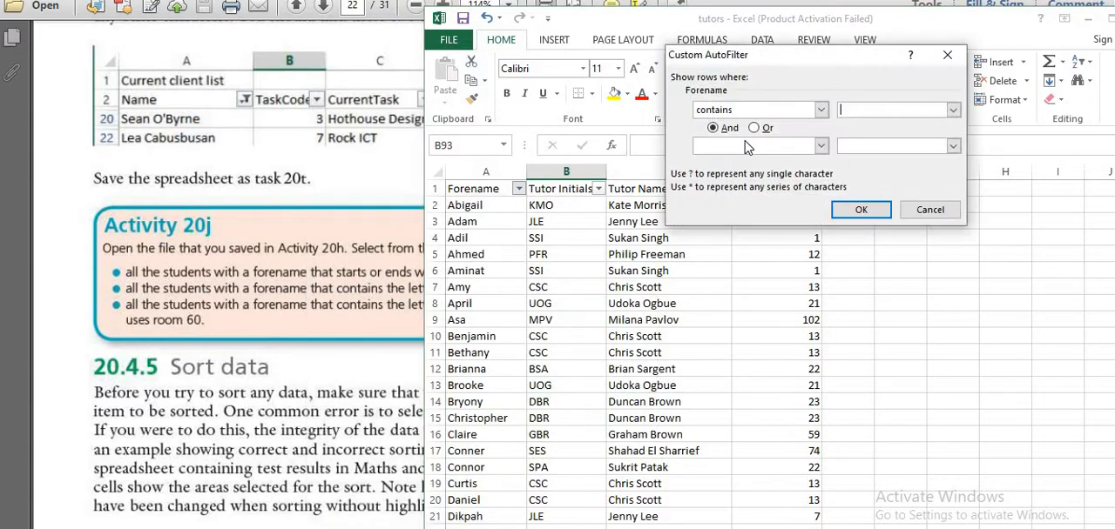
type("e")
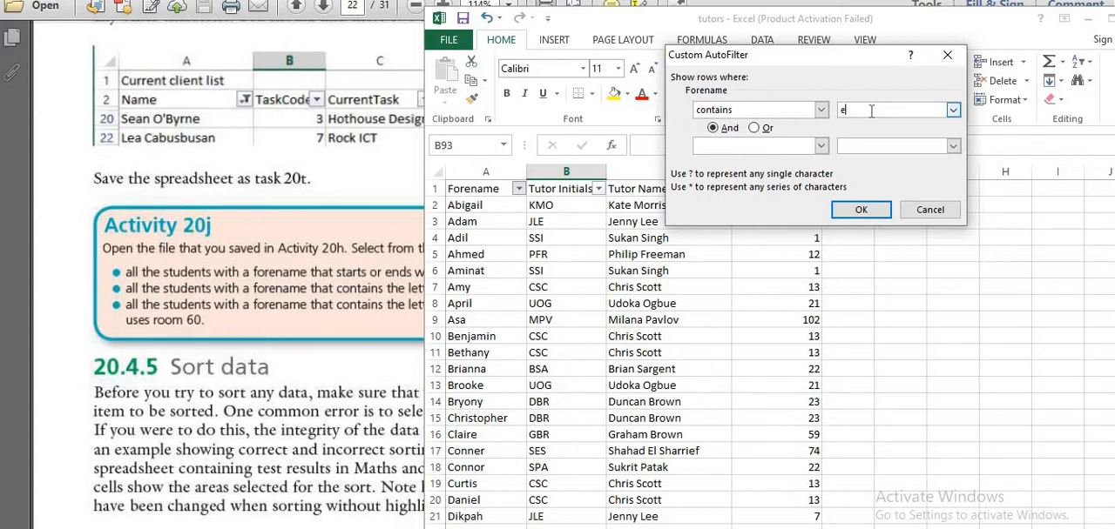
type("th")
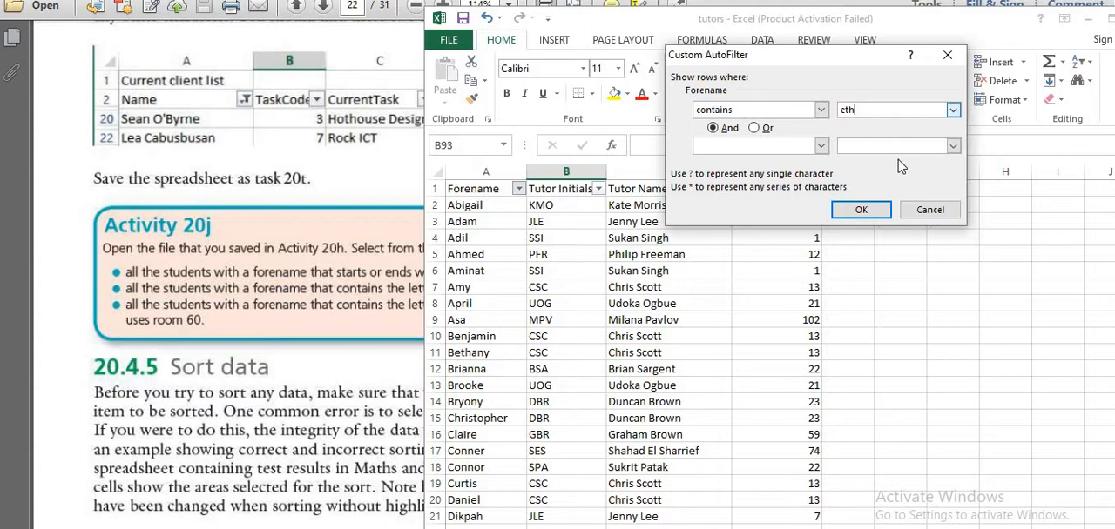
left_click(861, 209)
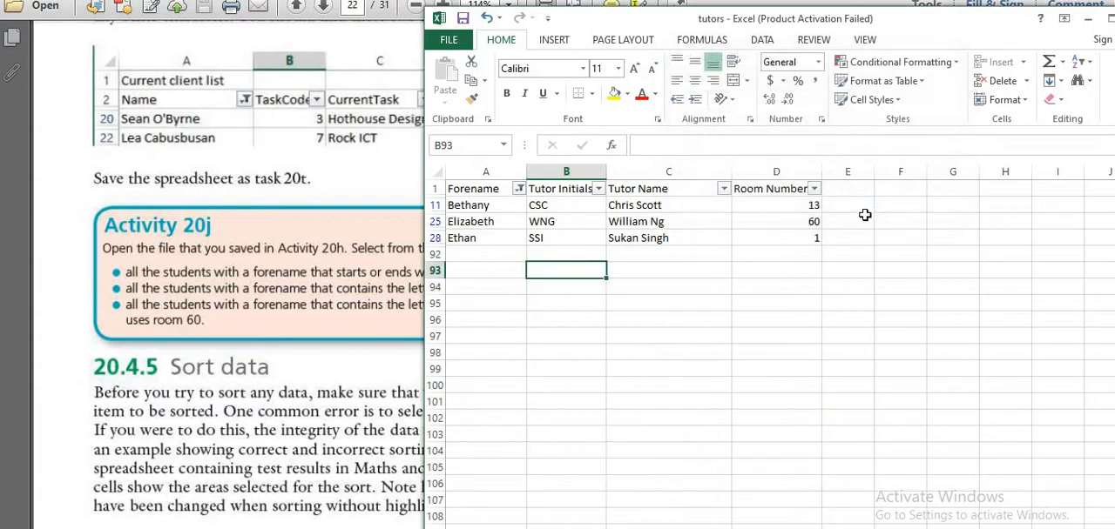
left_click(485, 204)
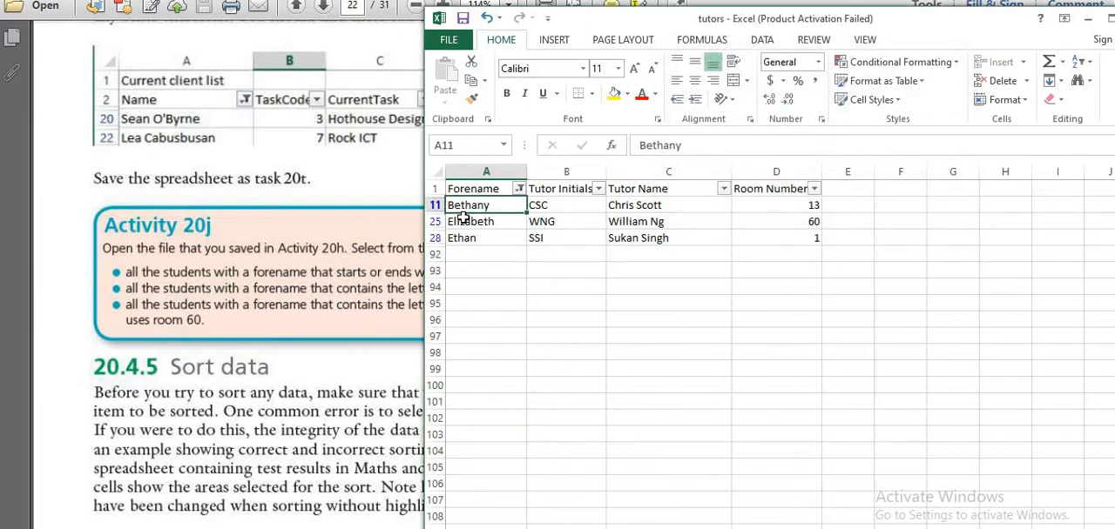
left_click_drag(486, 204, 814, 238)
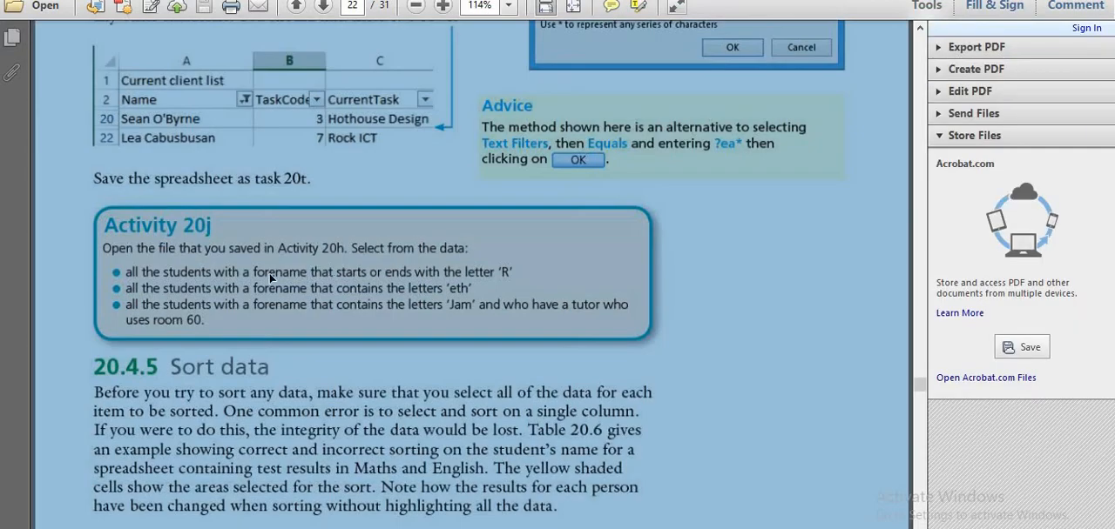
Scroll the Acrobat page down so the Activity 20j tasks are fully visible.
scroll("down", 3)
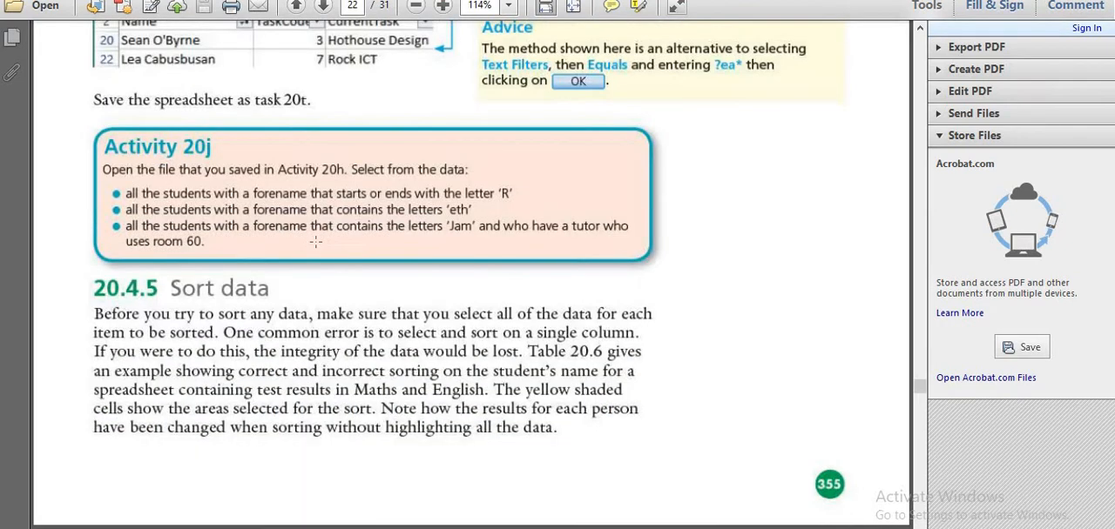
scroll("down", 3)
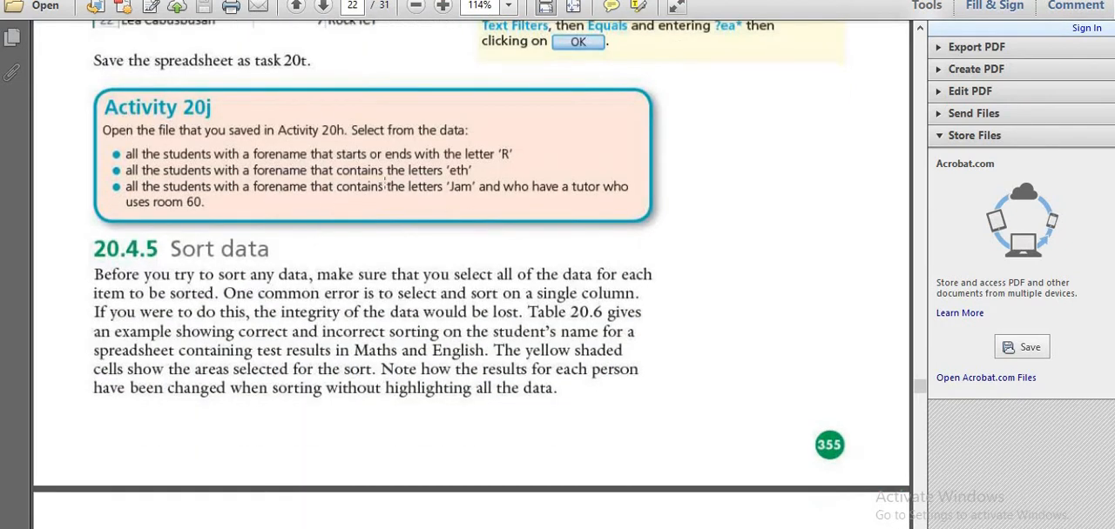
double_click(458, 186)
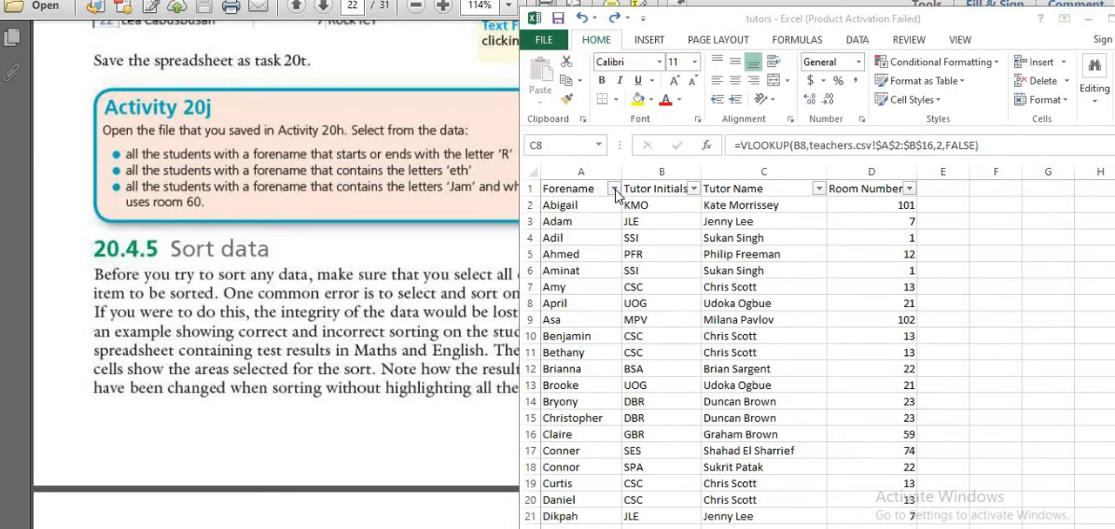
Set up a Forename 'contains' text filter with the value jam.
left_click(763, 303)
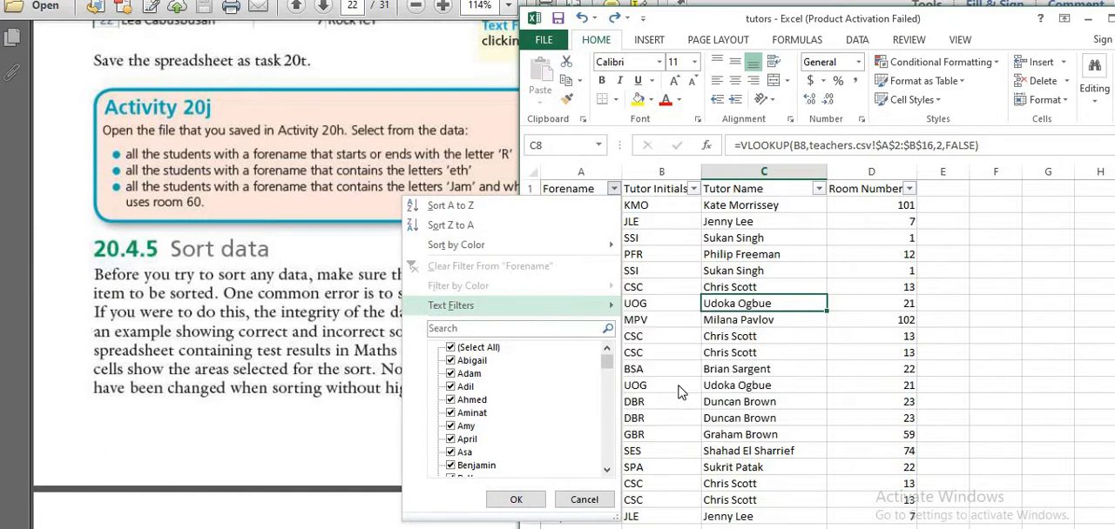
left_click(451, 305)
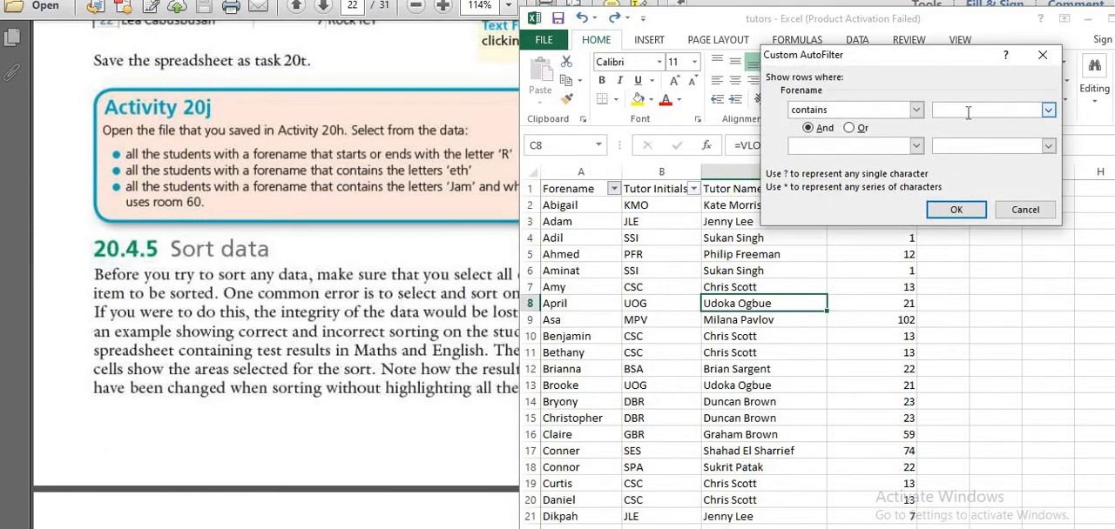
type("jam")
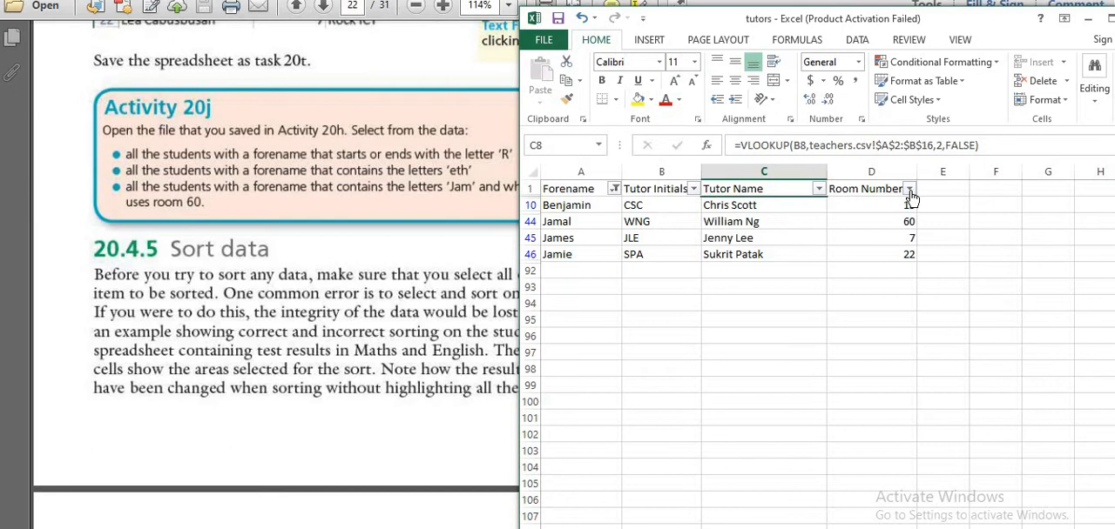
Filter Room Number to 60 only, then select Jamal's remaining row.
left_click(909, 188)
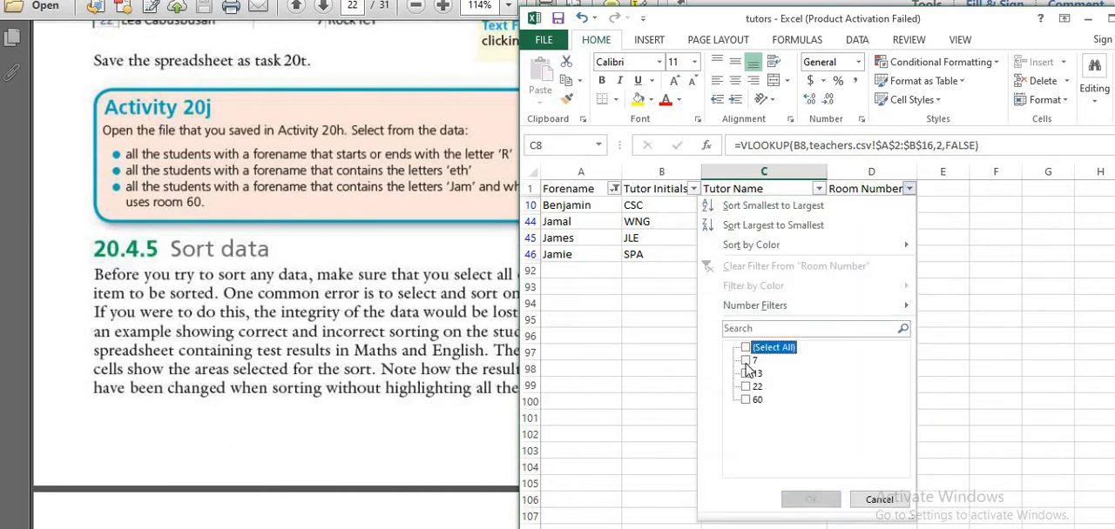
left_click(744, 400)
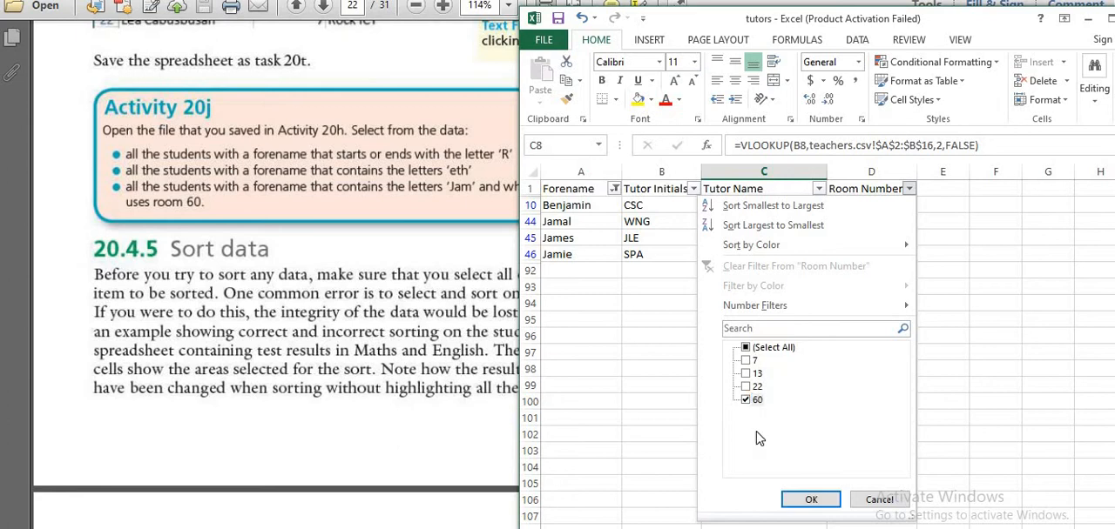
left_click(810, 499)
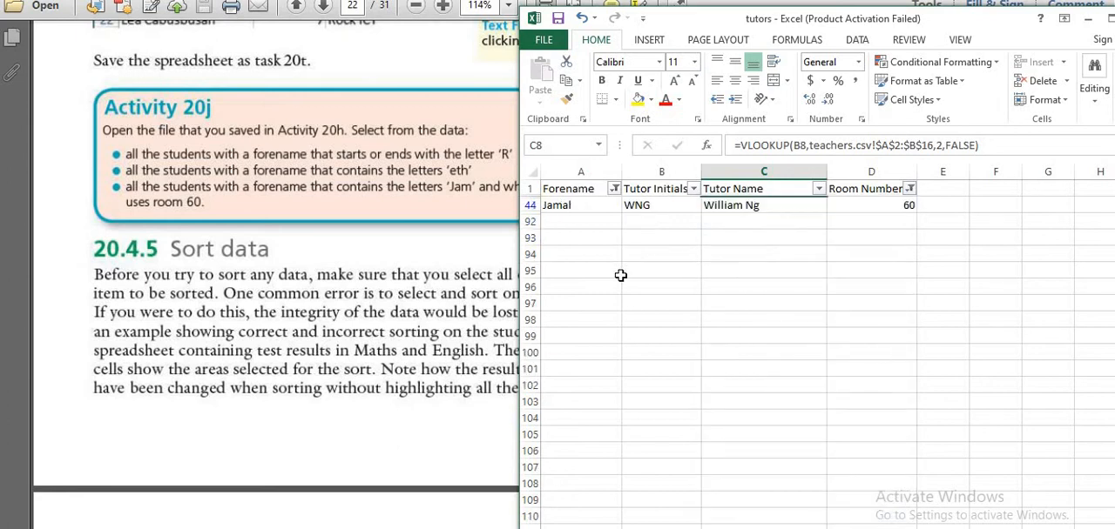
left_click(581, 205)
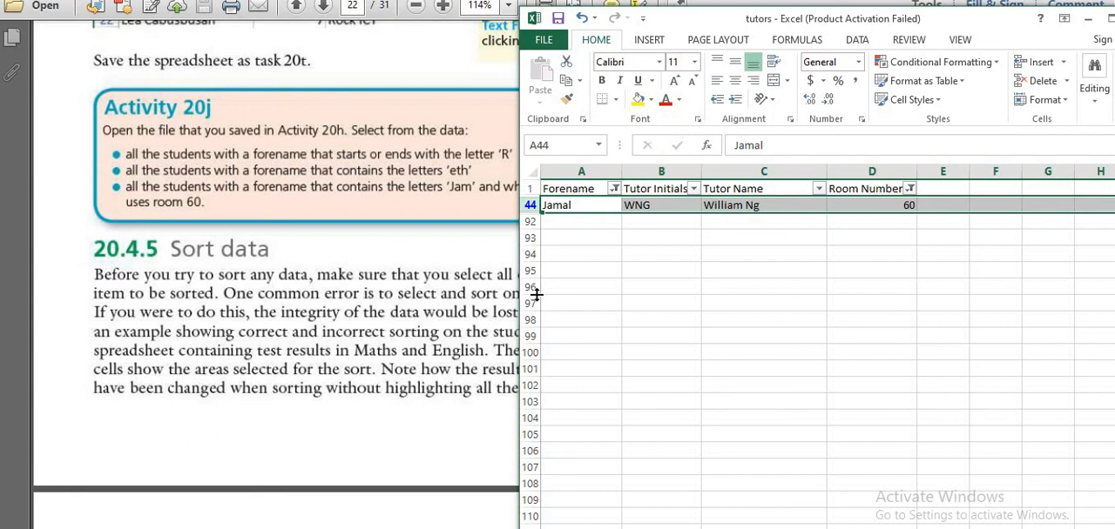
mouse_move(438, 413)
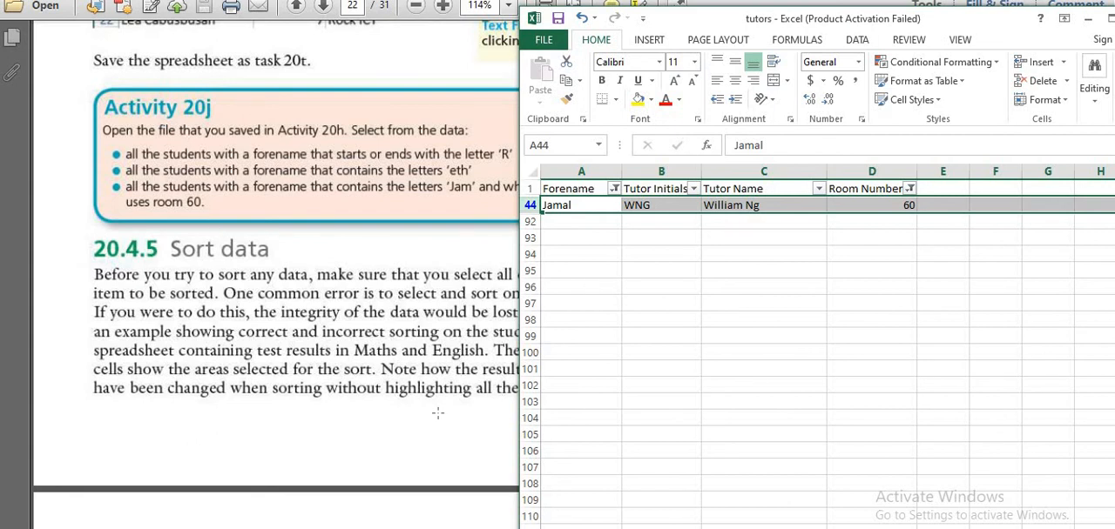
mouse_move(733, 281)
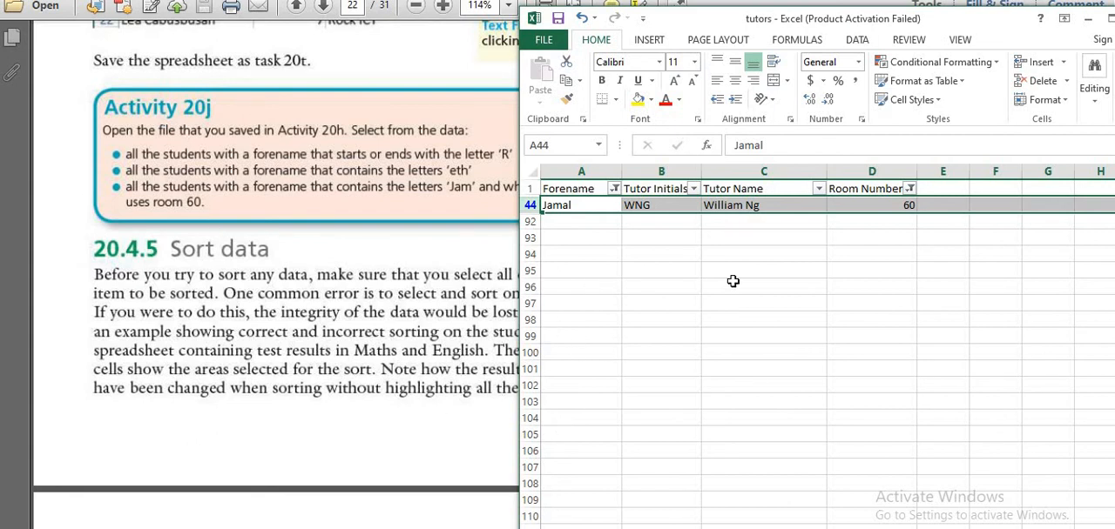